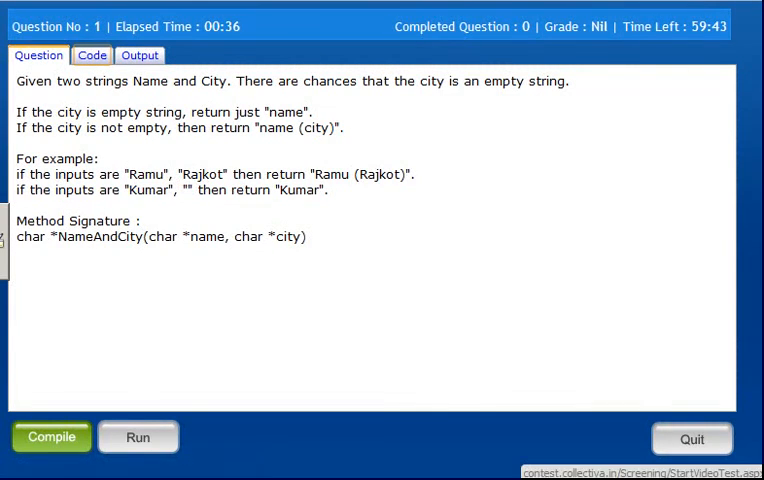
{"action": "mouse_move", "coordinate": [104, 152]}
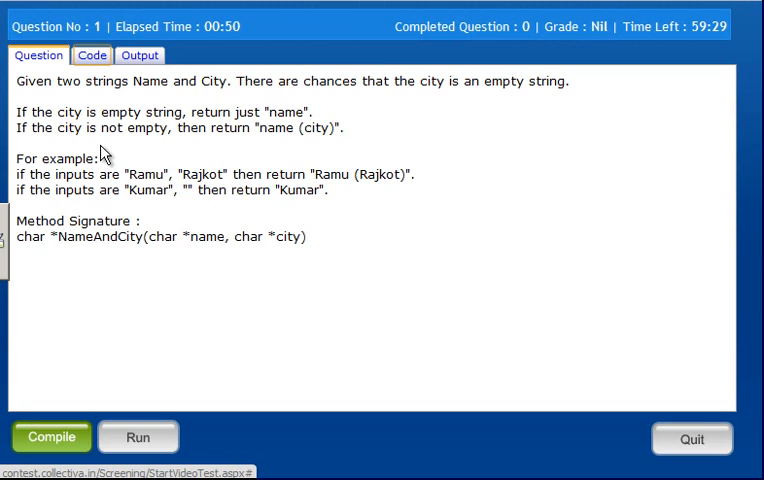
{"action": "mouse_move", "coordinate": [40, 14]}
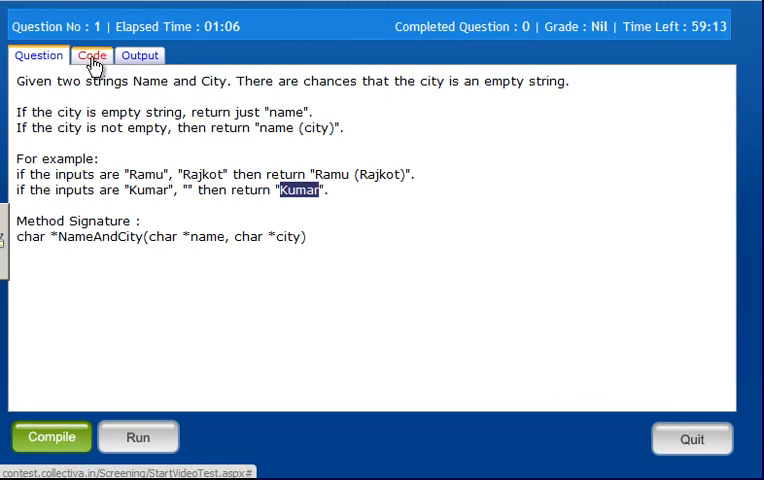
Return name when strlen(city)==0 and declare the char res[80] buffer
{"action": "left_click", "coordinate": [92, 56]}
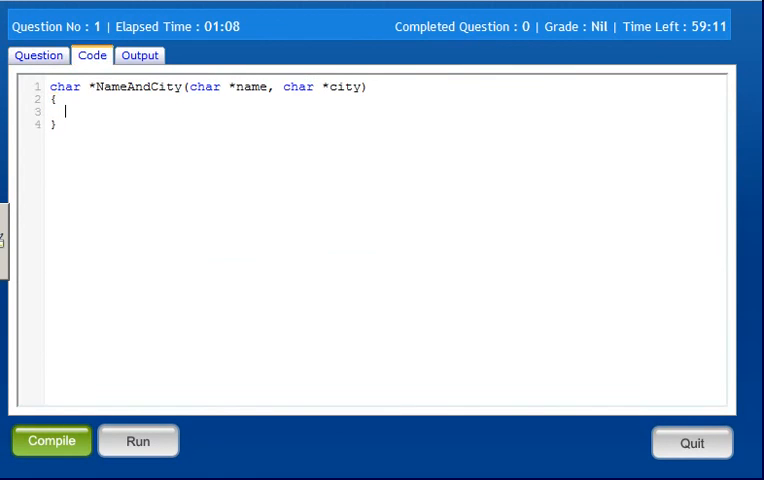
{"action": "type", "text": "if(strlen"}
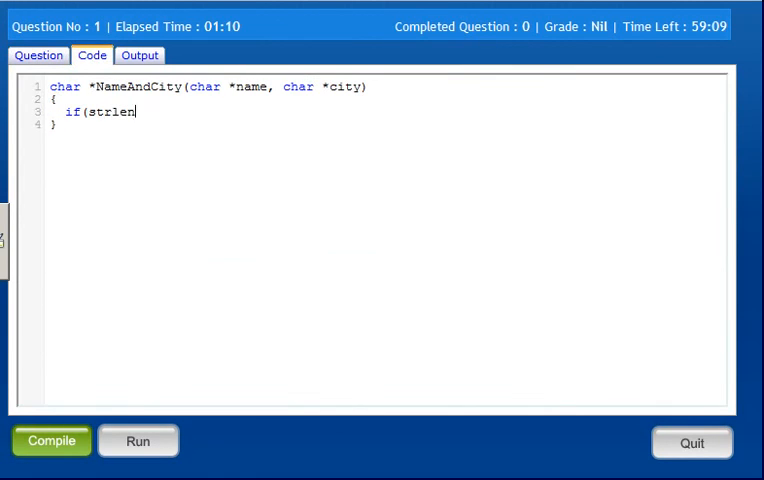
{"action": "type", "text": "(city)=="}
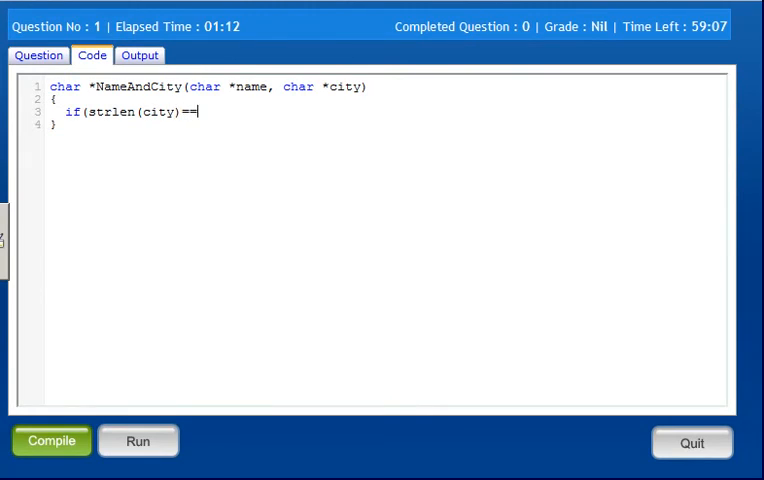
{"action": "type", "text": "0)"}
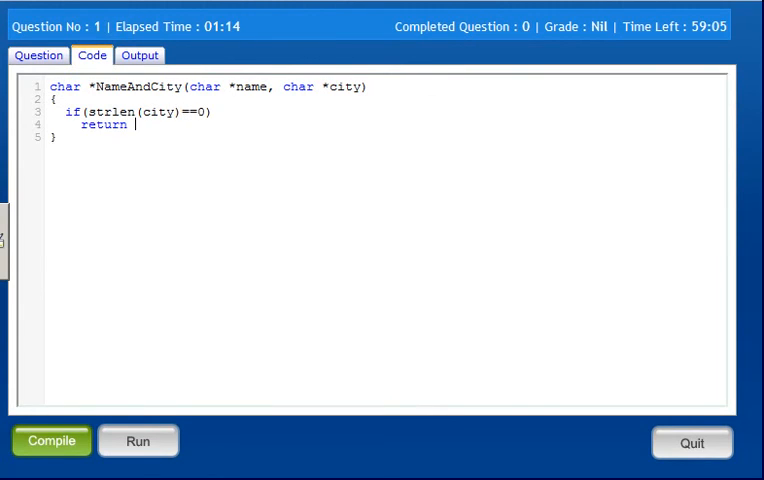
{"action": "type", "text": "name;"}
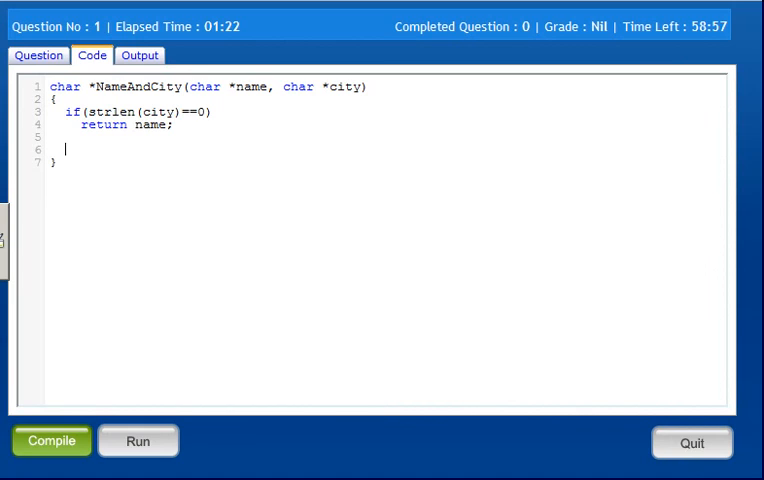
{"action": "type", "text": "ch"}
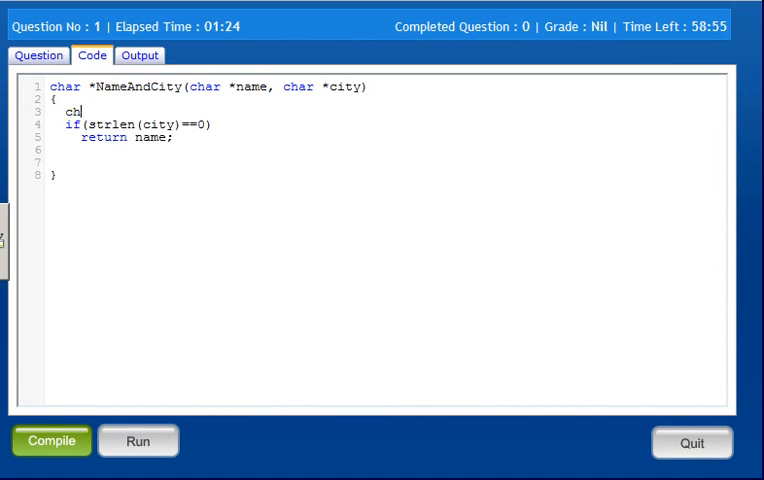
{"action": "type", "text": "ar res[80];"}
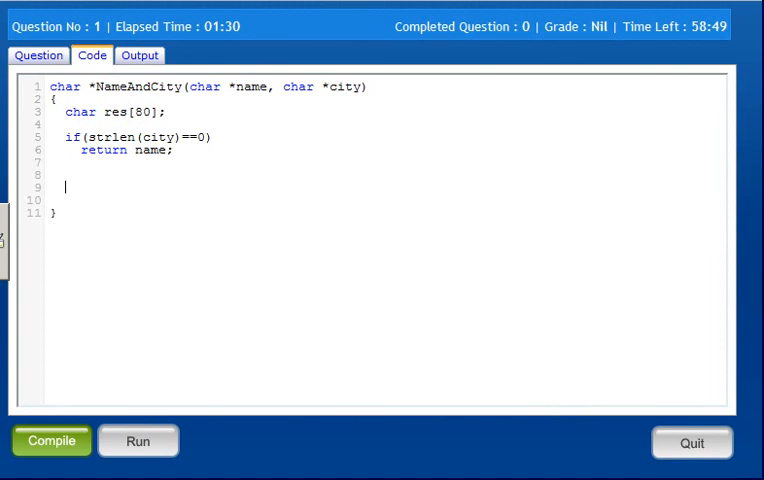
Print name with city via printf("%s (%s)", name, city) and return "test"
{"action": "type", "text": "printf(\"%"}
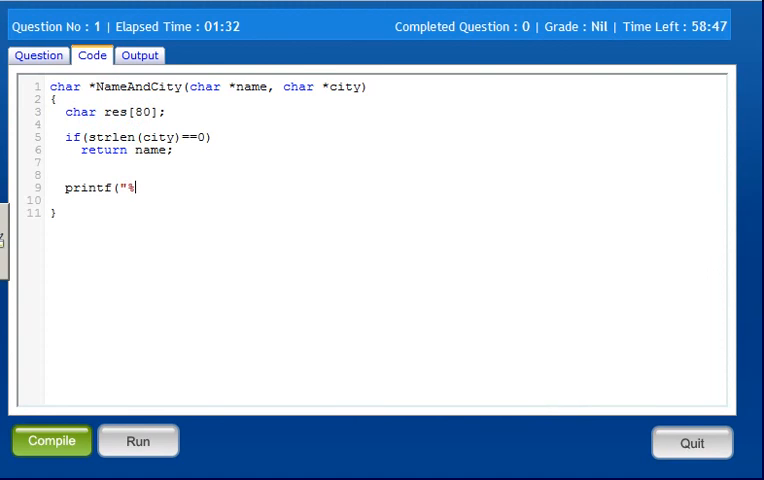
{"action": "type", "text": "s {"}
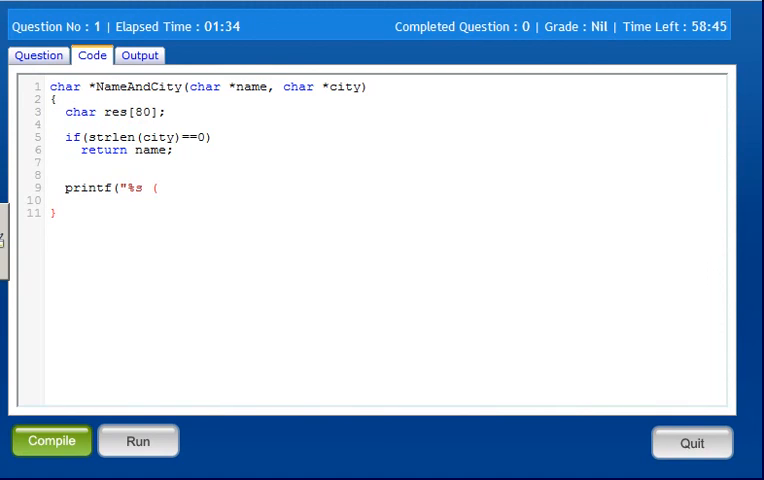
{"action": "type", "text": "(%s)\","}
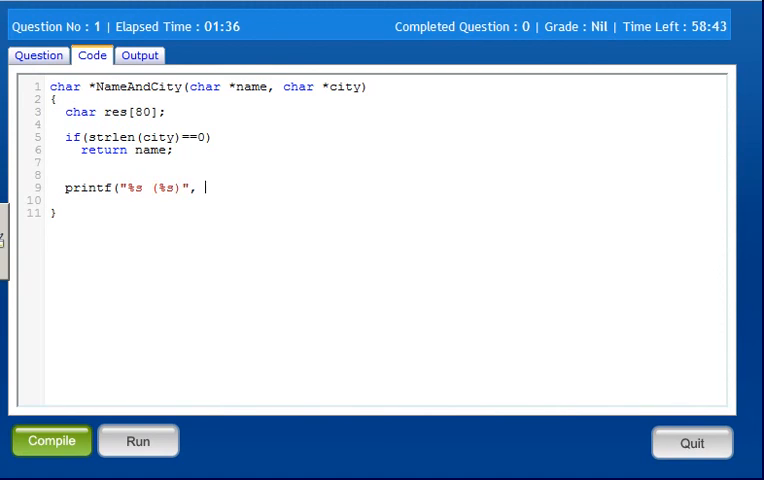
{"action": "type", "text": "name, city"}
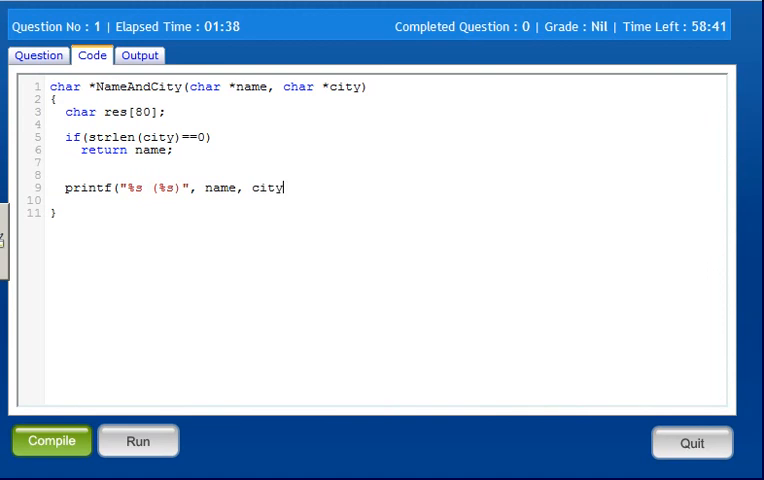
{"action": "type", "text": ";"}
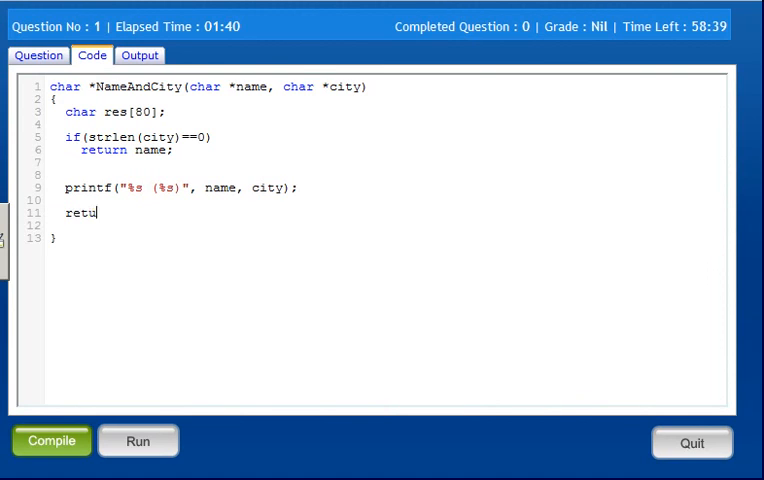
{"action": "type", "text": "rn \"test\";"}
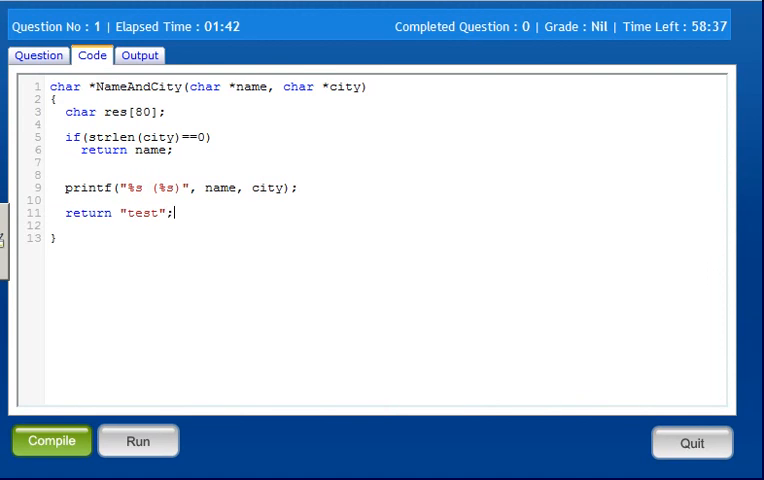
{"action": "left_click", "coordinate": [52, 440]}
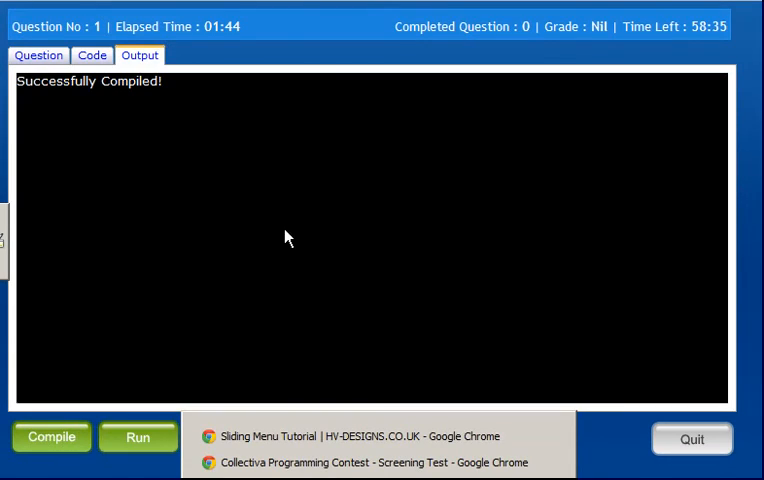
{"action": "left_click", "coordinate": [138, 436]}
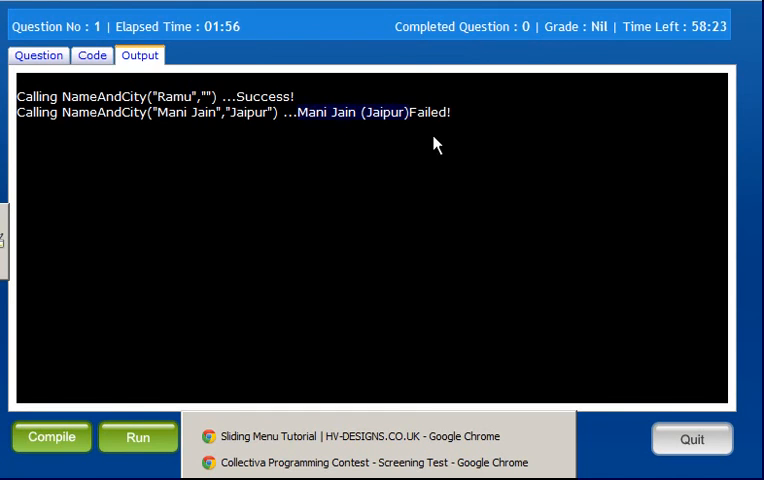
{"action": "left_click", "coordinate": [92, 56]}
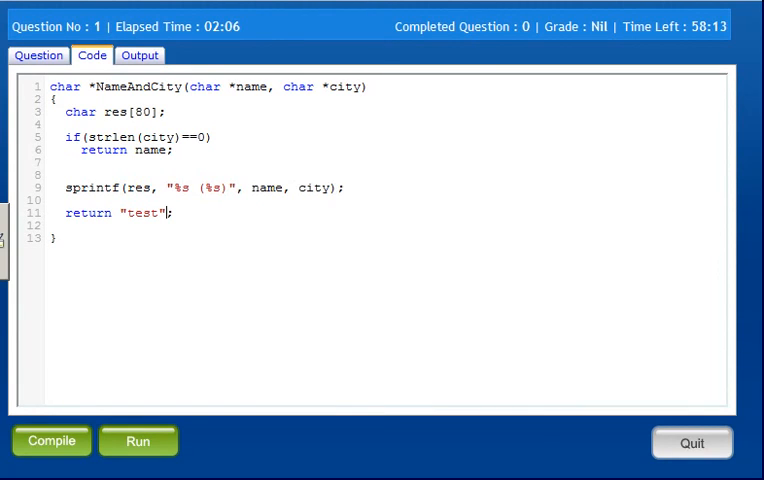
Format into res with sprintf, add printf("%s\n", res), rerun; Mani Jain case still fails
{"action": "type", "text": "printf(\"%s"}
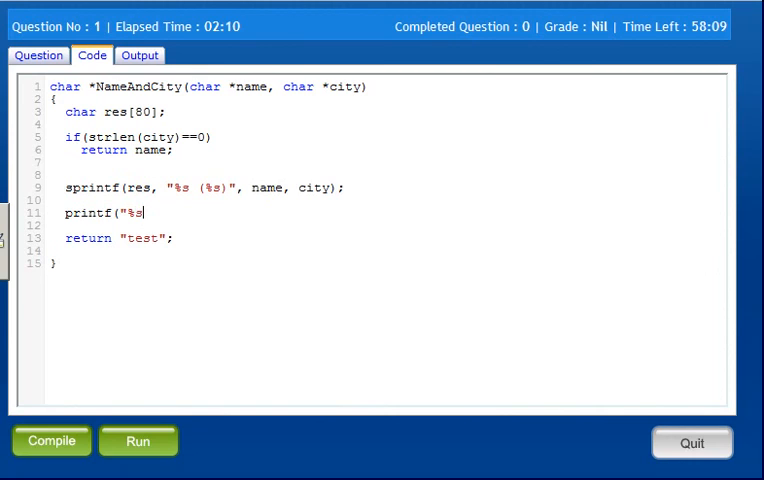
{"action": "type", "text": "\\n\", res"}
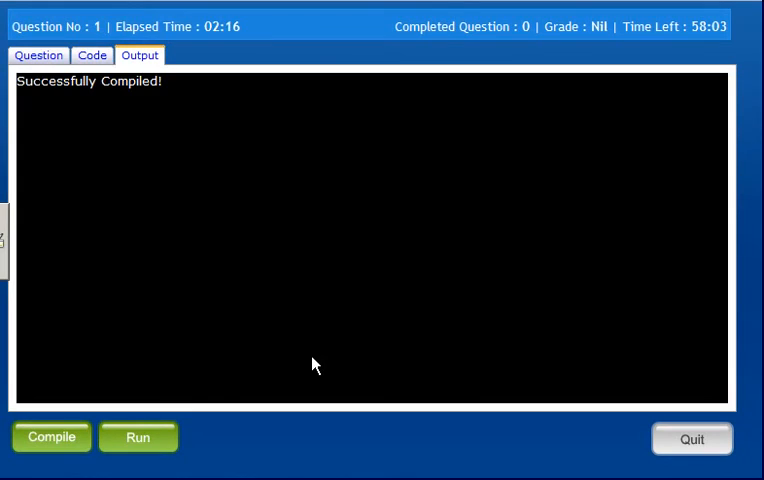
{"action": "left_click", "coordinate": [138, 436]}
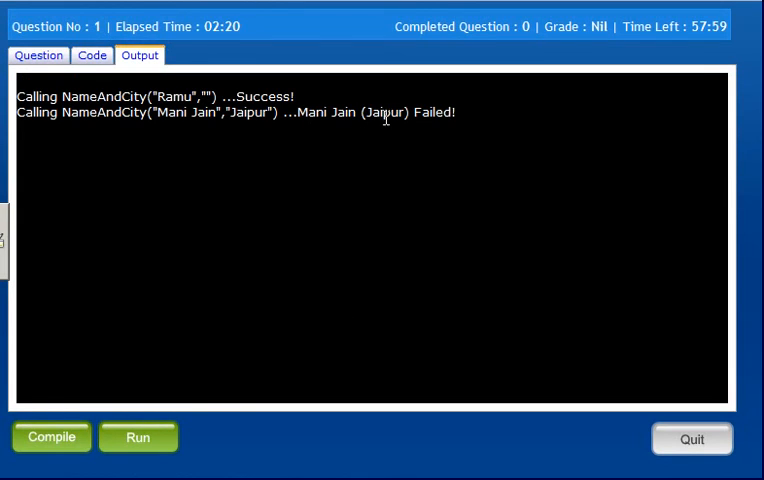
{"action": "left_click_drag", "start_coordinate": [298, 112], "coordinate": [408, 112]}
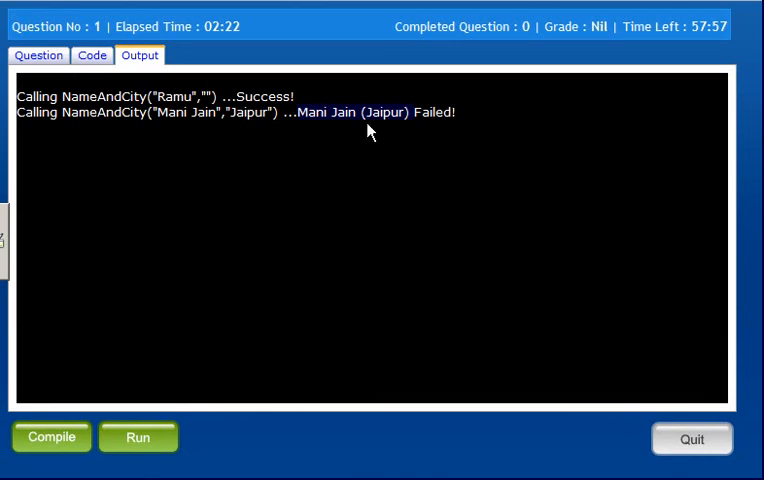
{"action": "left_click", "coordinate": [92, 56]}
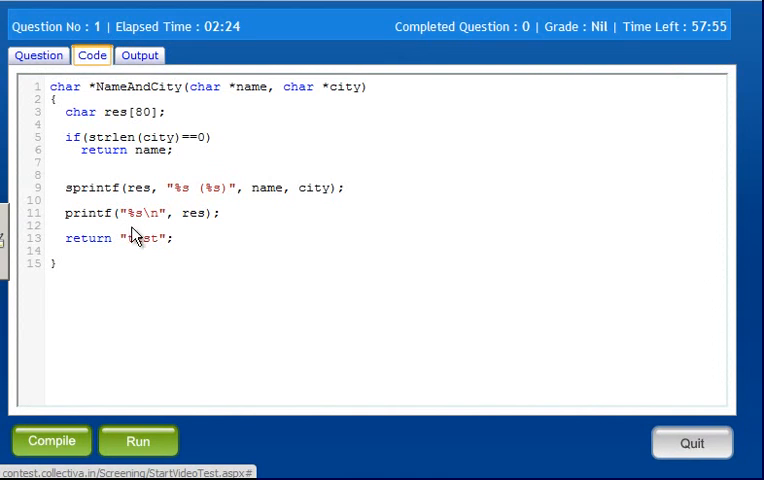